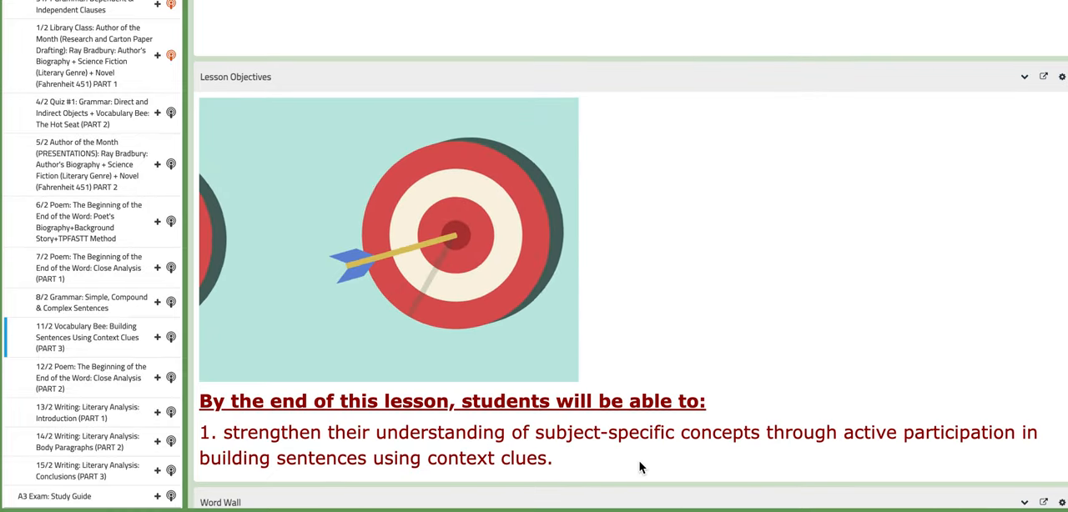
pyautogui.scroll(-3)
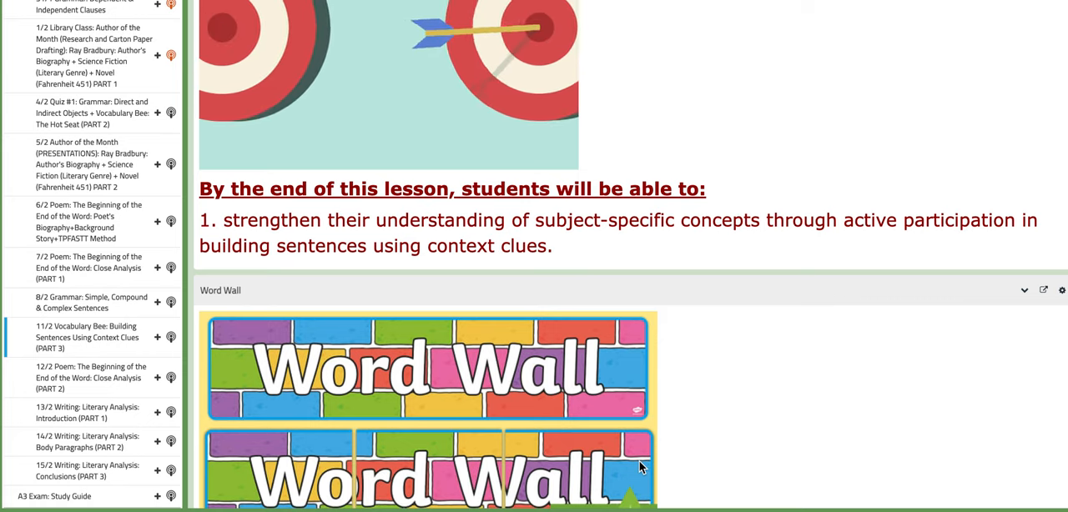
pyautogui.scroll(-3)
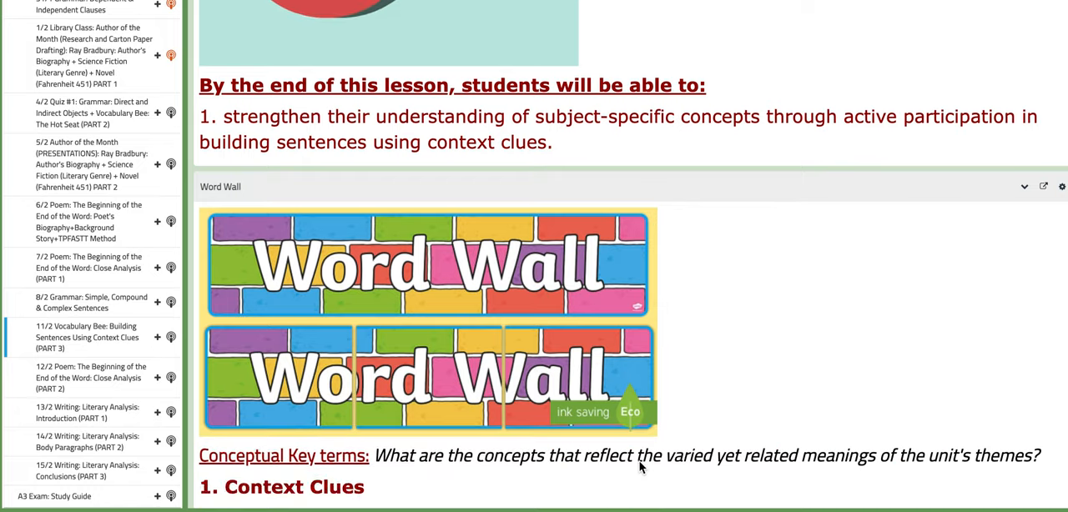
pyautogui.scroll(-3)
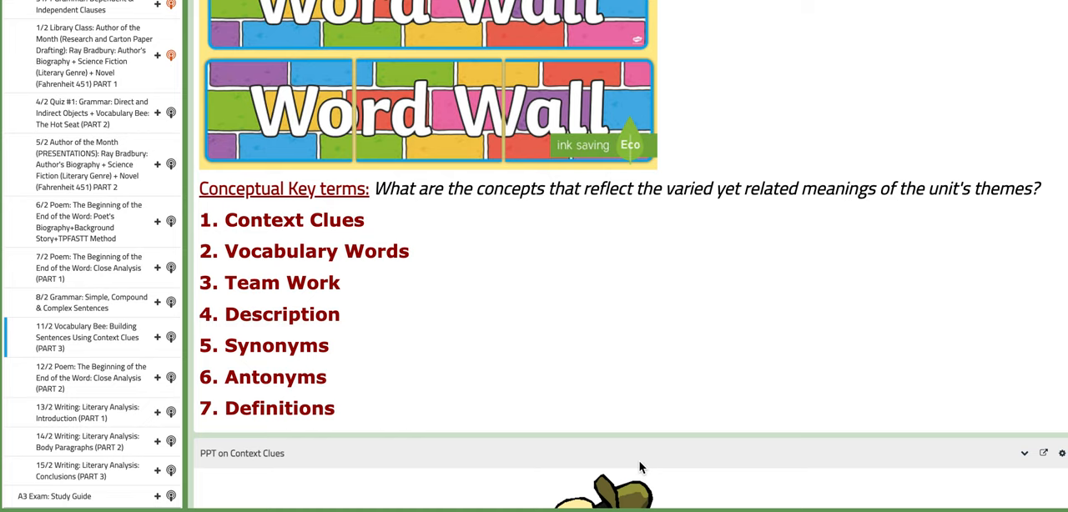
pyautogui.scroll(-3)
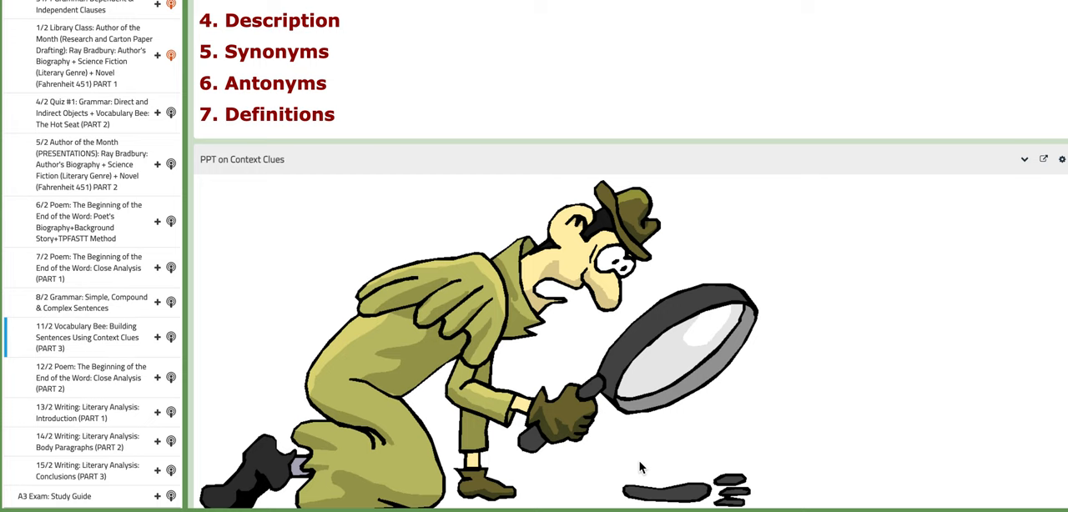
pyautogui.scroll(-3)
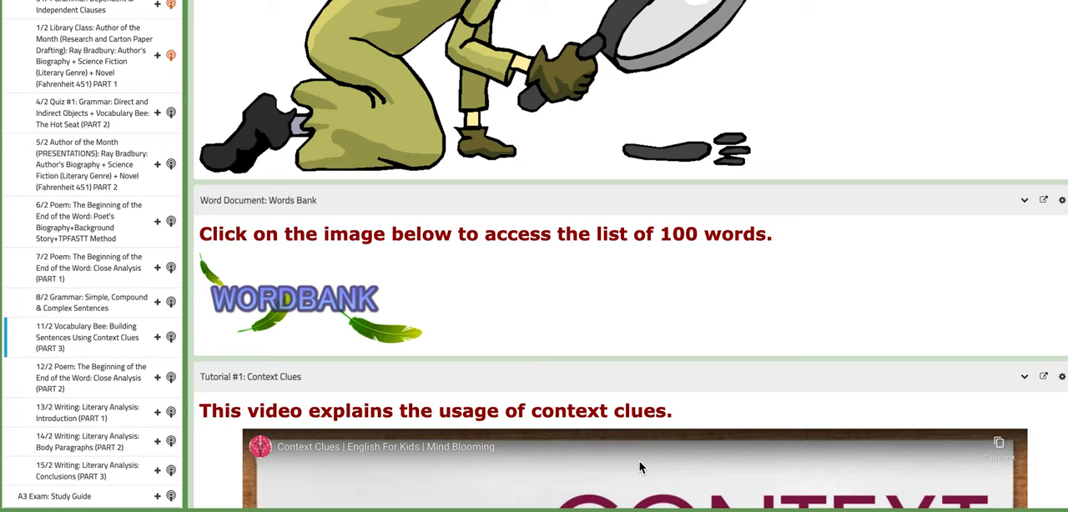
pyautogui.scroll(-3)
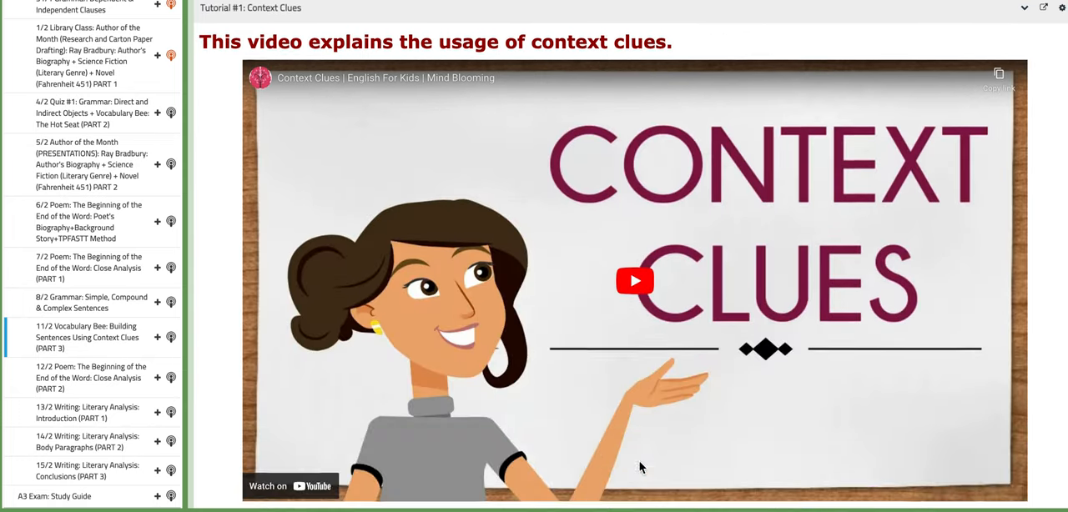
pyautogui.scroll(-3)
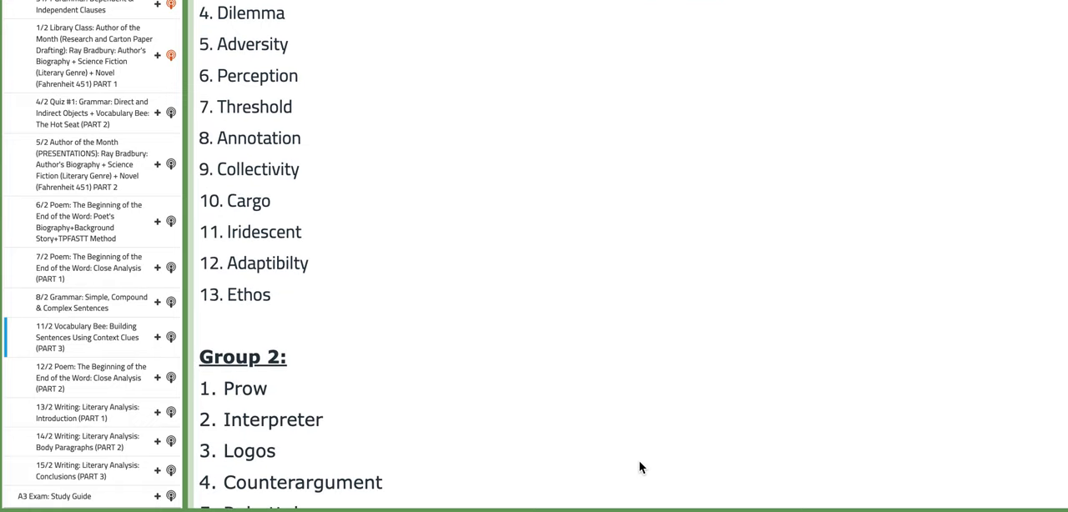
pyautogui.scroll(-3)
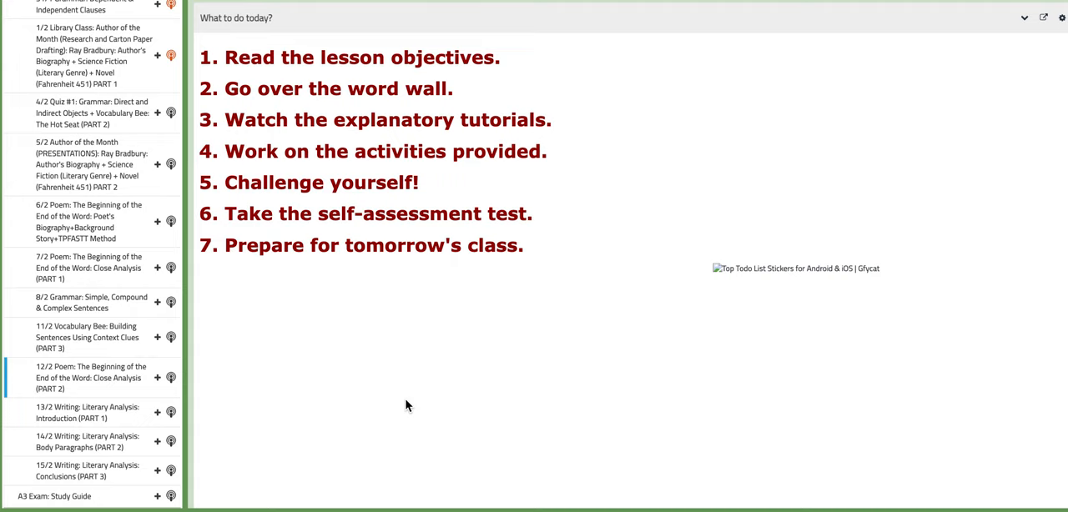
pyautogui.scroll(-3)
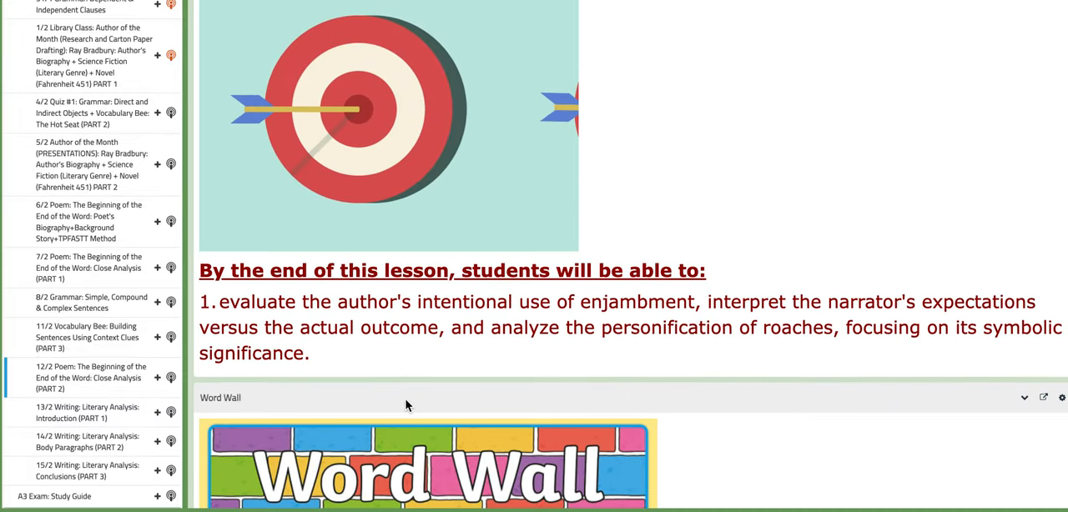
pyautogui.scroll(-3)
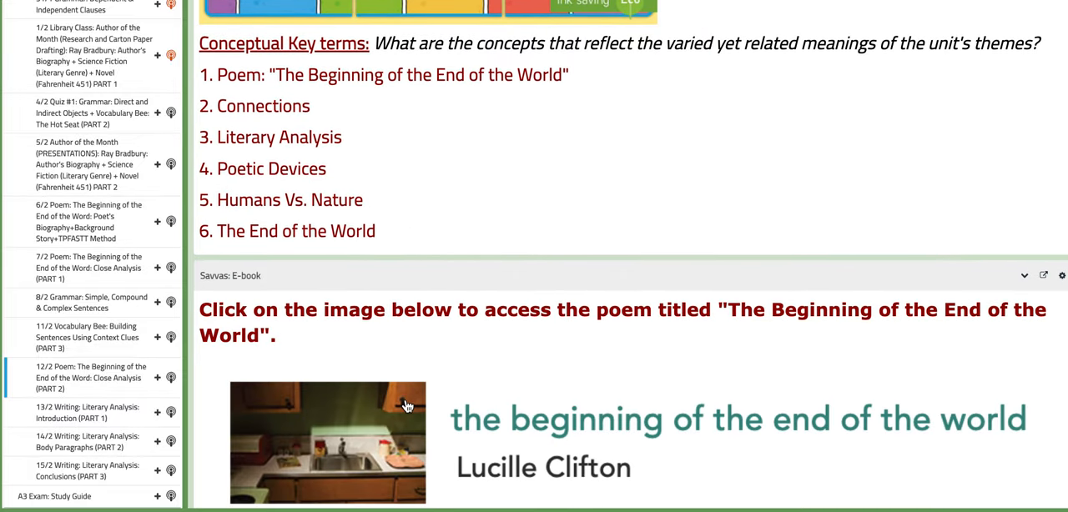
pyautogui.scroll(-3)
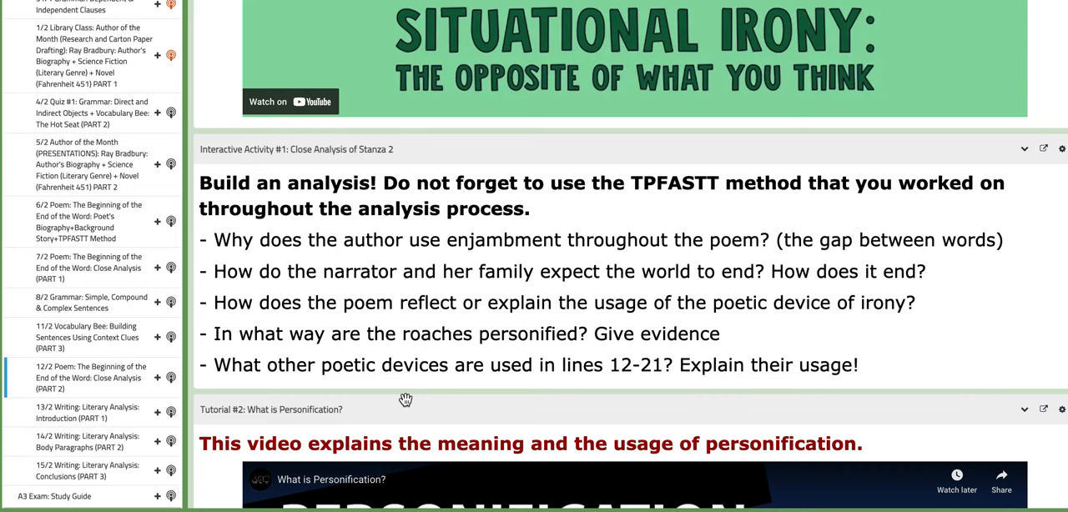
pyautogui.moveTo(581, 288)
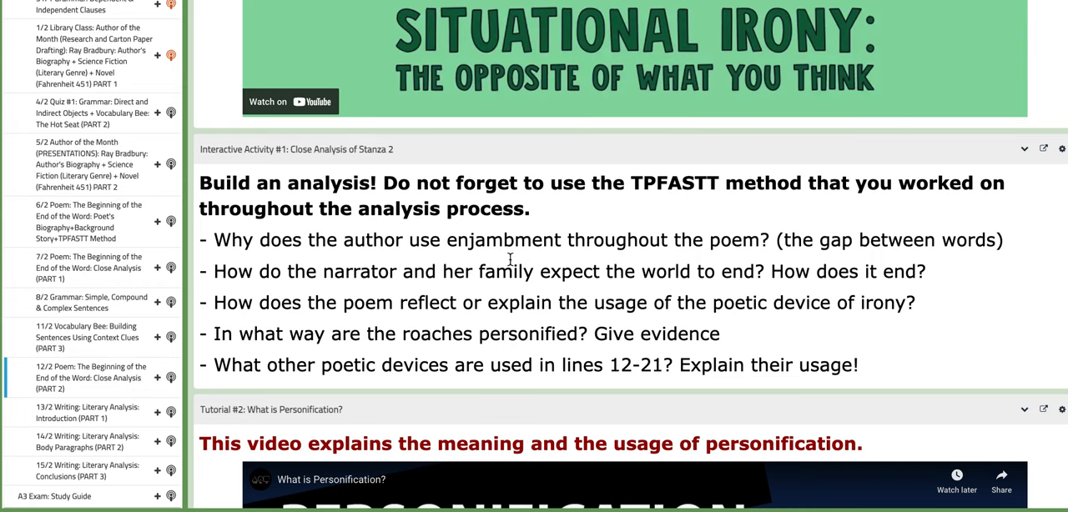
pyautogui.scroll(-3)
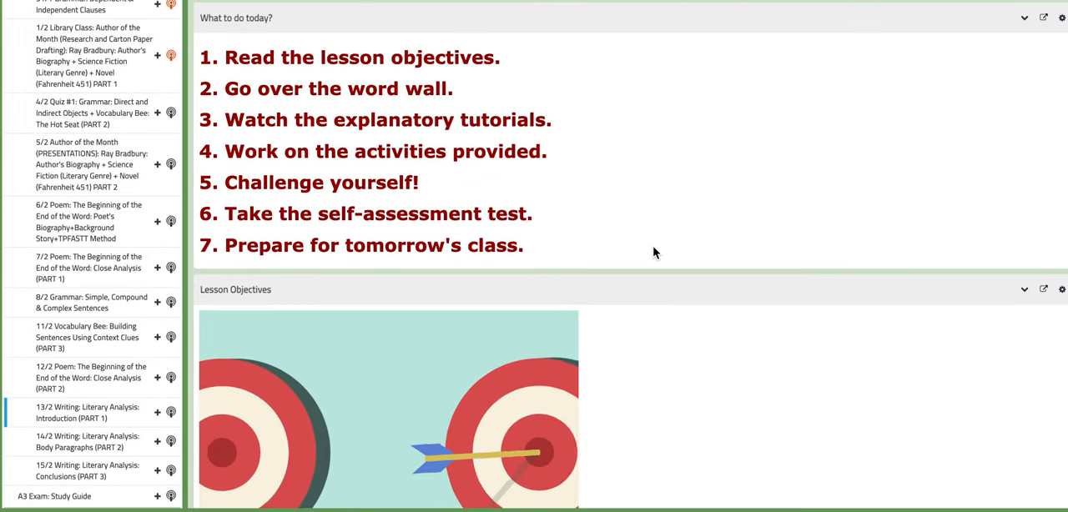
pyautogui.scroll(-3)
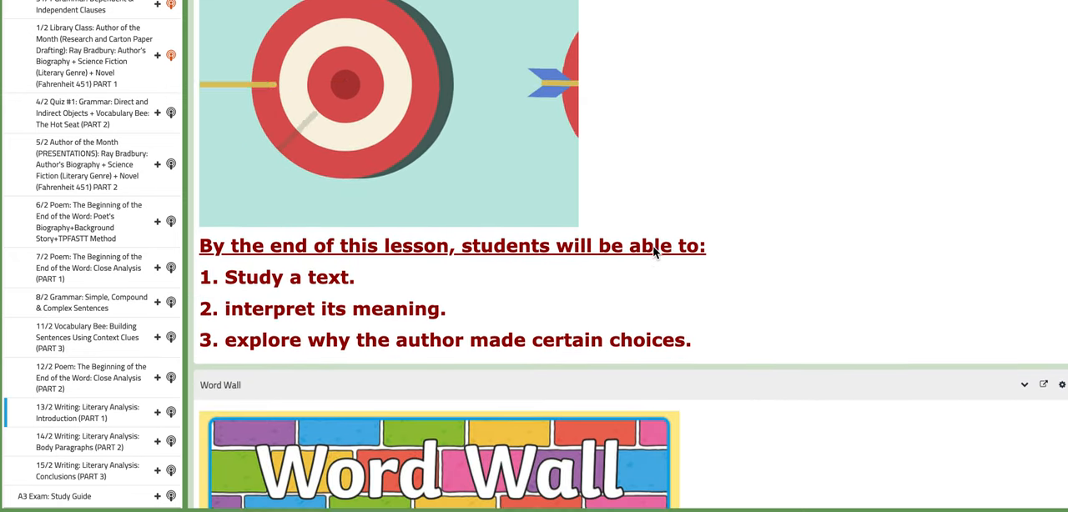
pyautogui.scroll(-3)
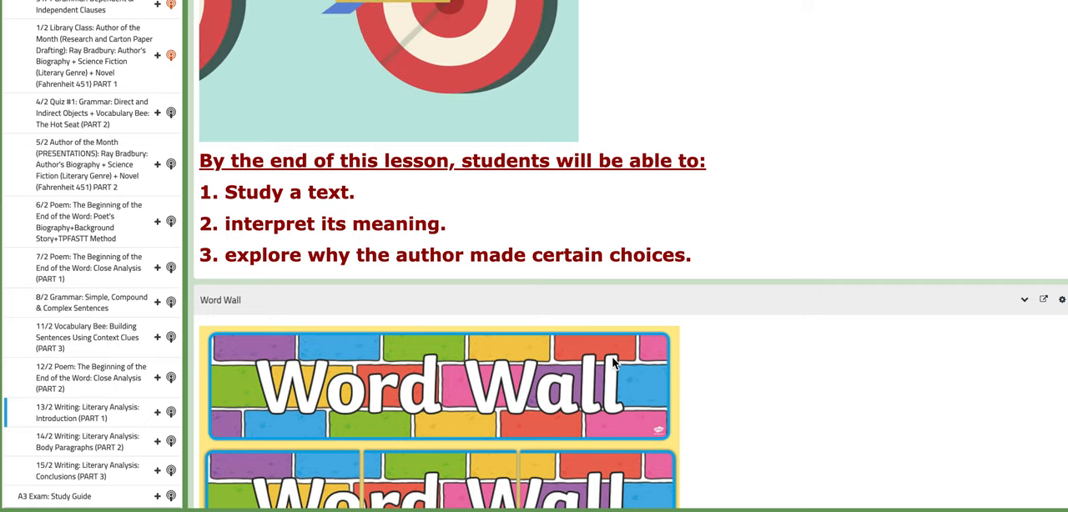
pyautogui.scroll(-3)
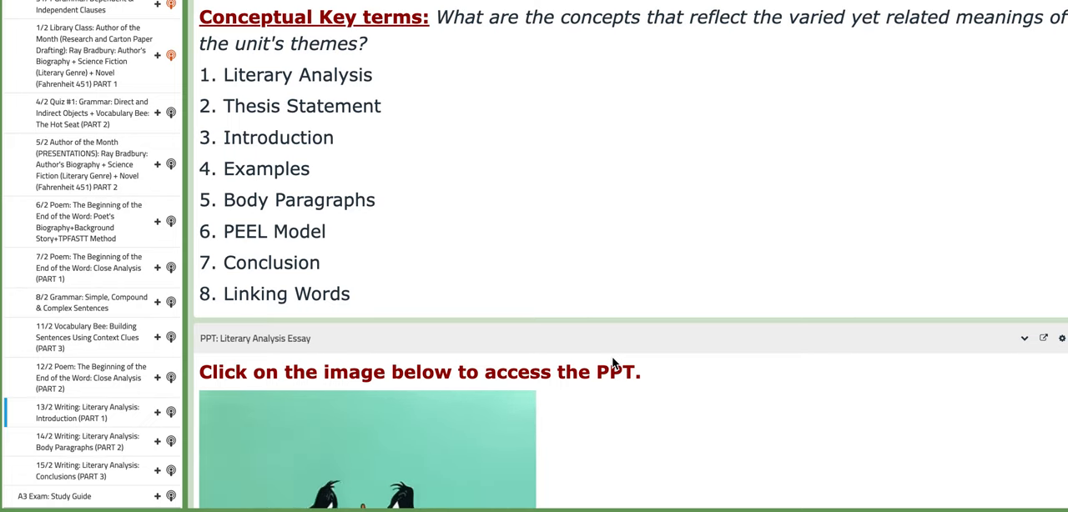
pyautogui.scroll(-3)
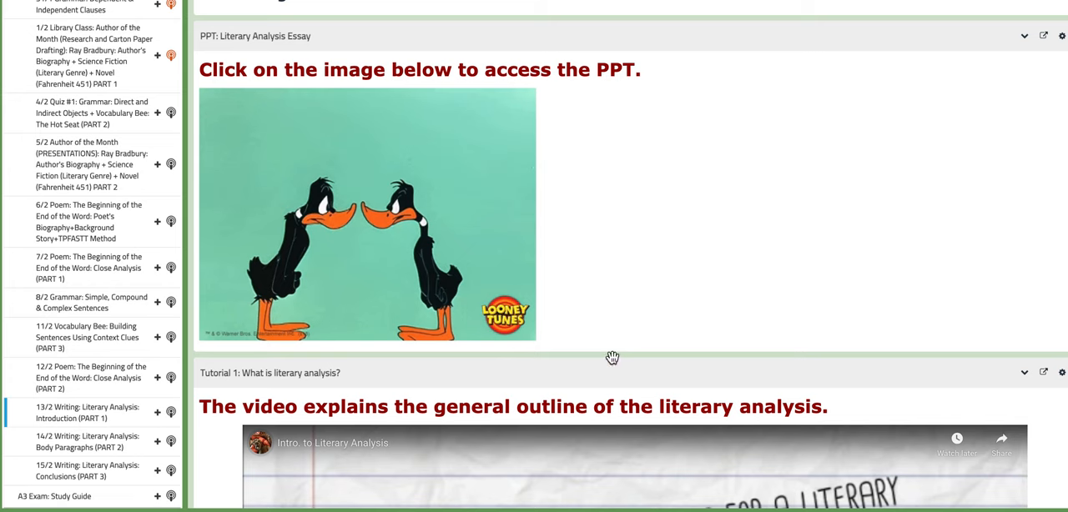
pyautogui.scroll(-3)
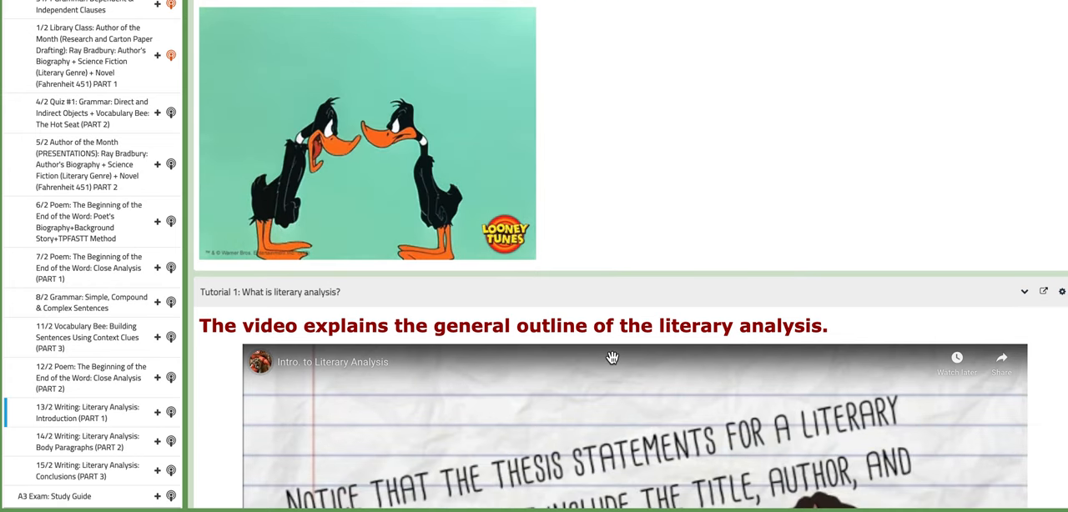
pyautogui.scroll(-3)
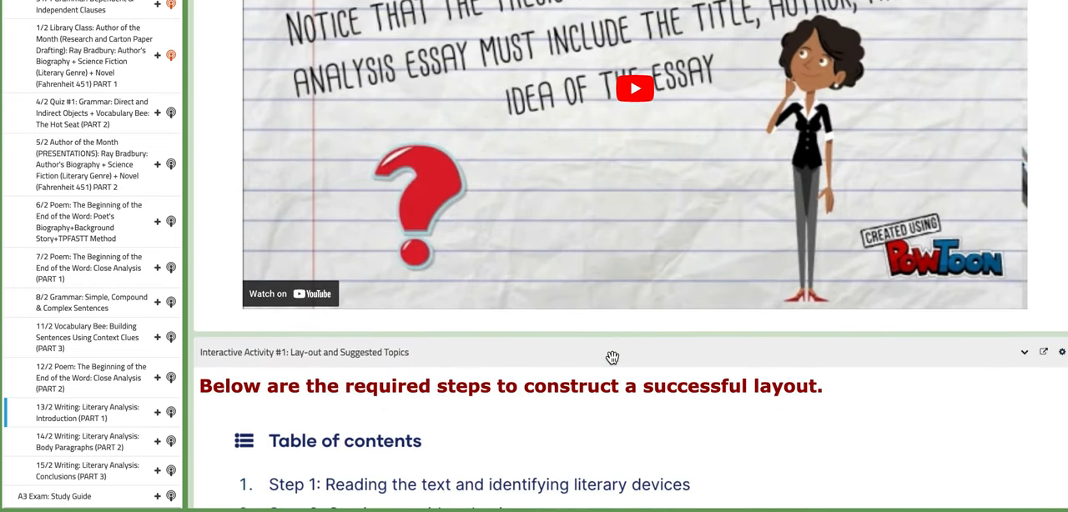
pyautogui.scroll(-3)
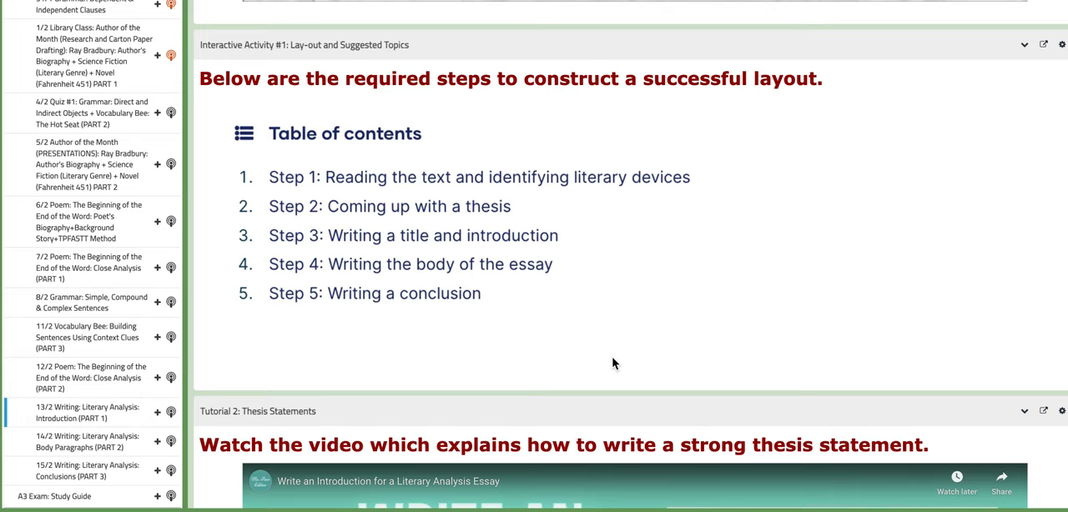
pyautogui.scroll(-3)
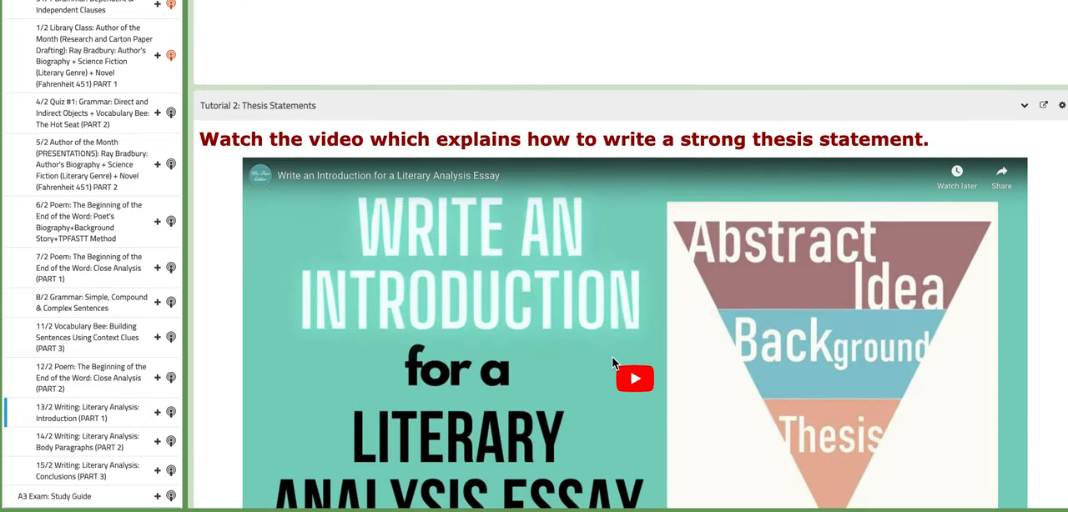
pyautogui.scroll(-3)
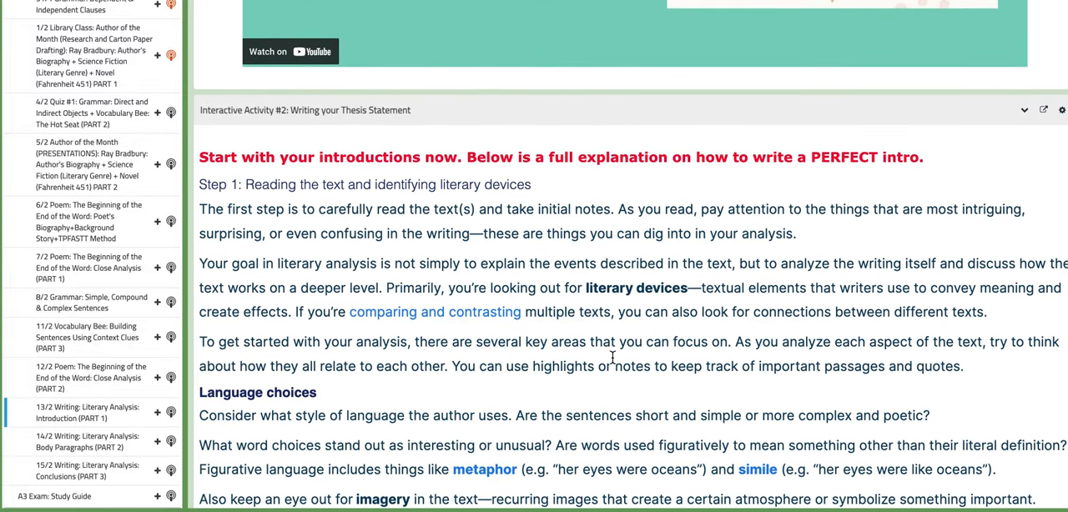
pyautogui.scroll(-3)
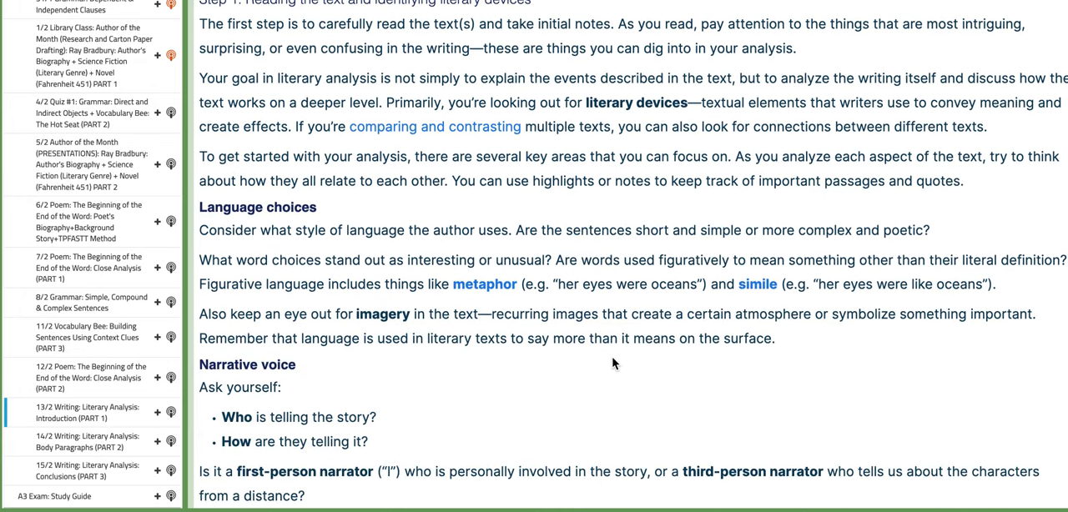
pyautogui.scroll(-3)
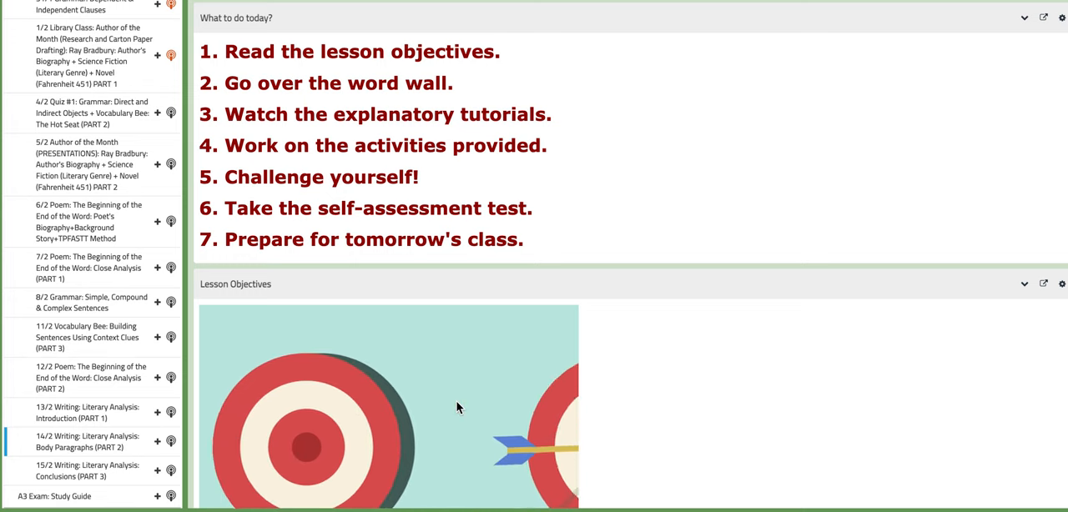
pyautogui.scroll(-3)
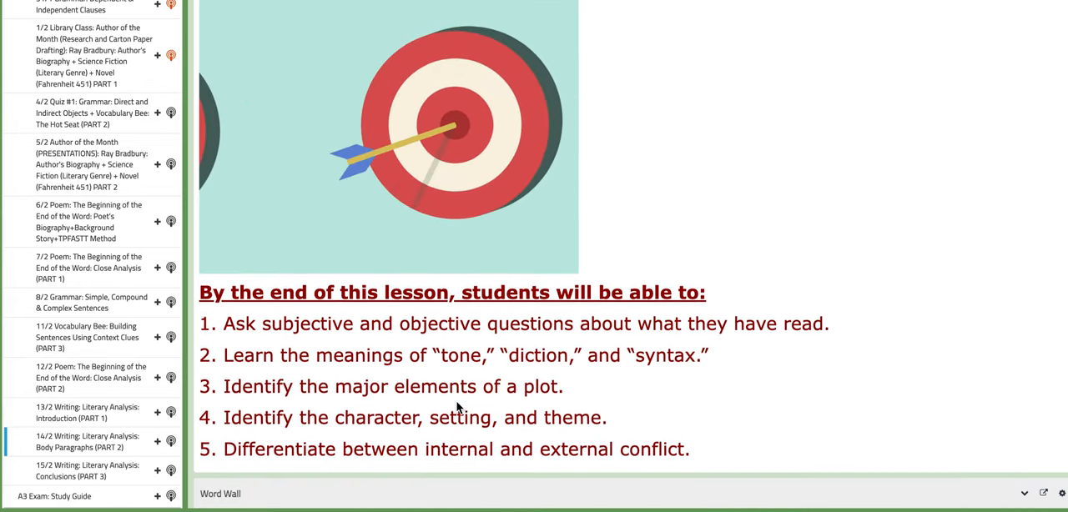
pyautogui.scroll(-3)
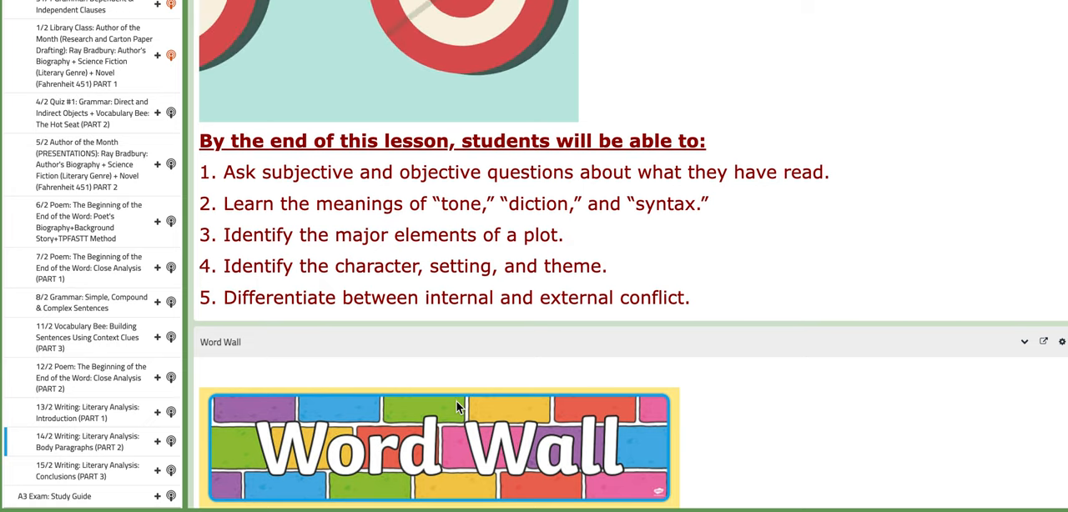
pyautogui.scroll(-3)
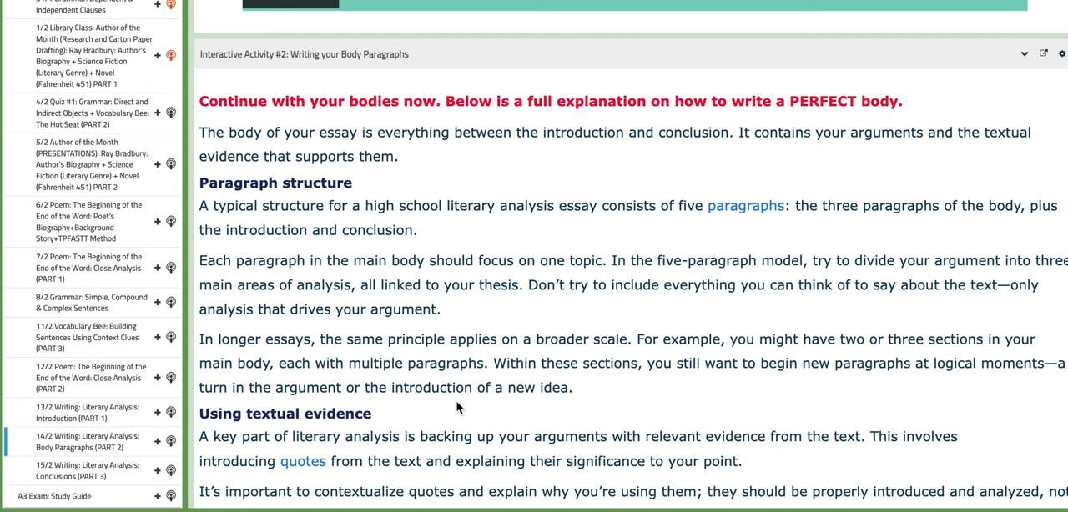
pyautogui.scroll(-3)
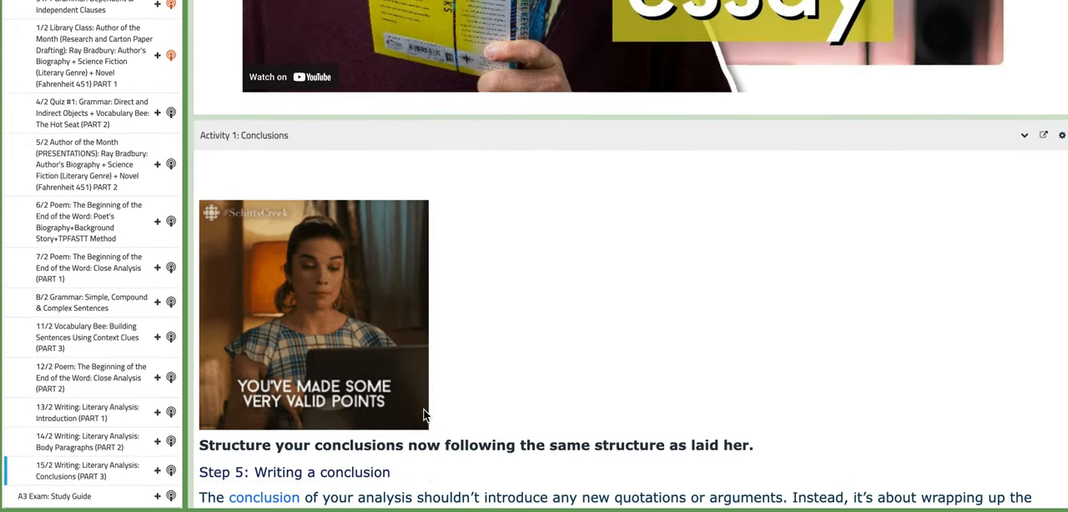
pyautogui.scroll(-3)
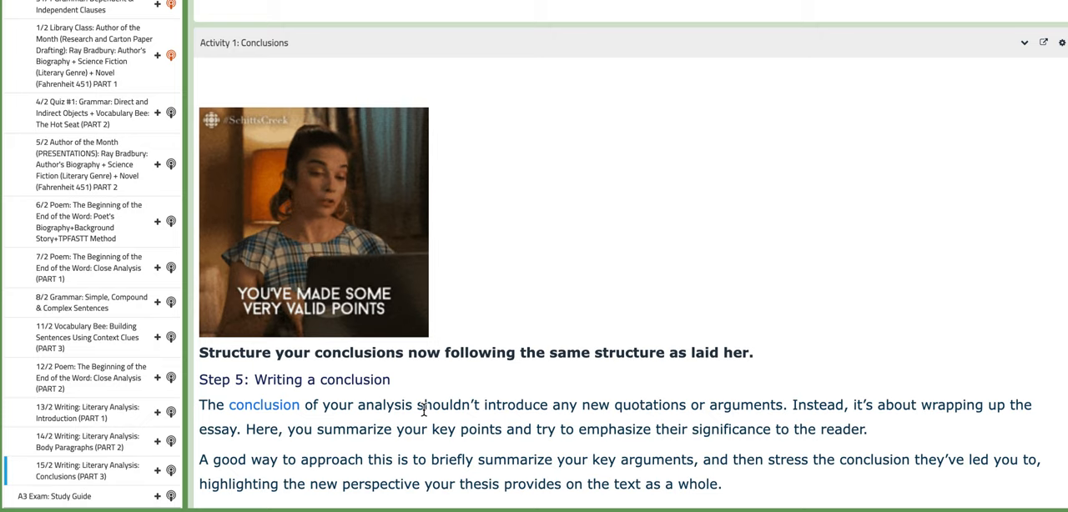
pyautogui.scroll(-3)
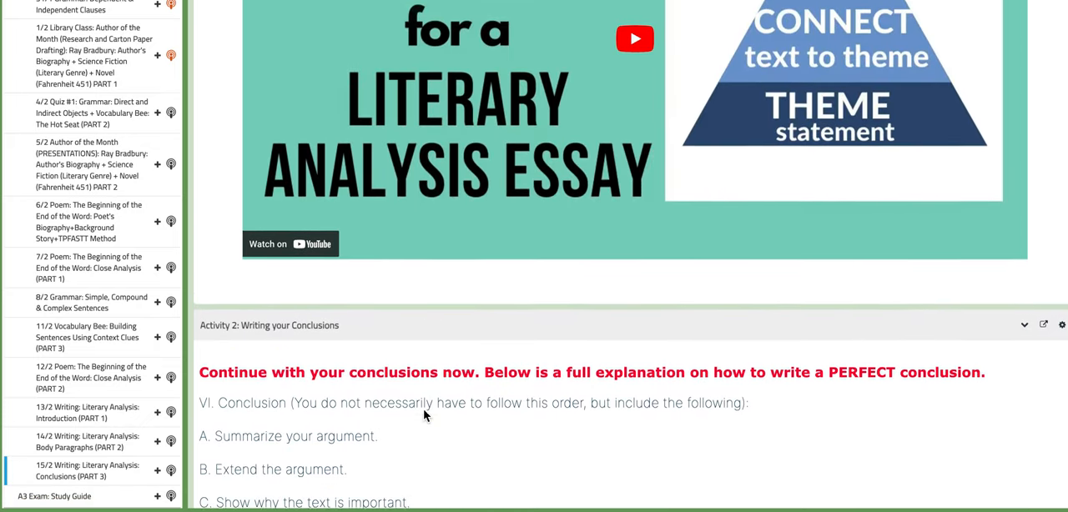
pyautogui.scroll(-3)
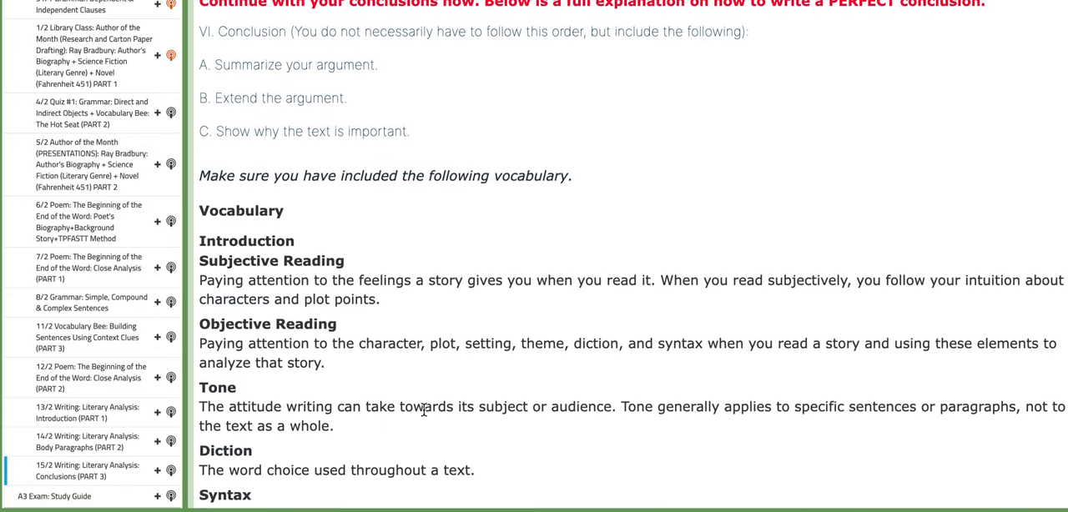
pyautogui.scroll(-3)
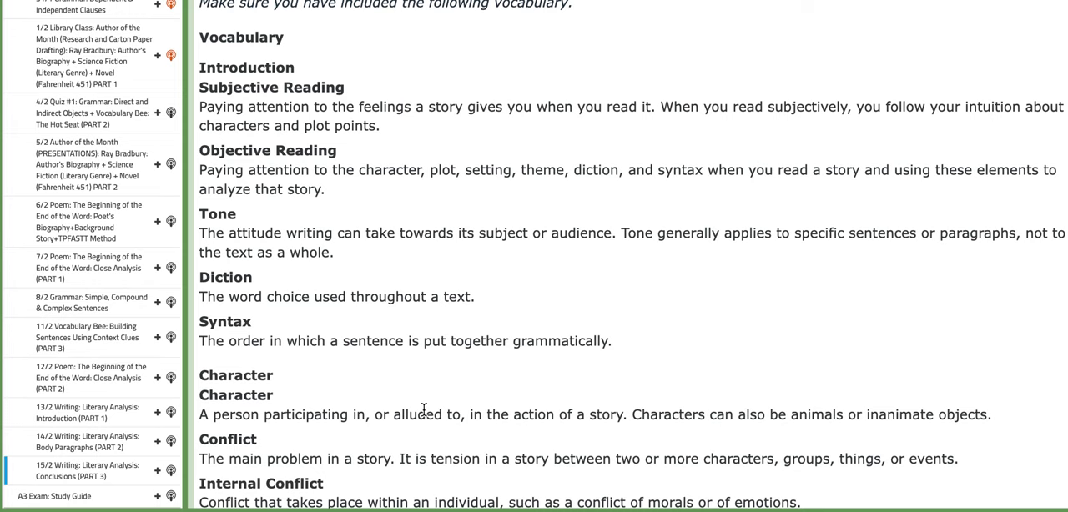